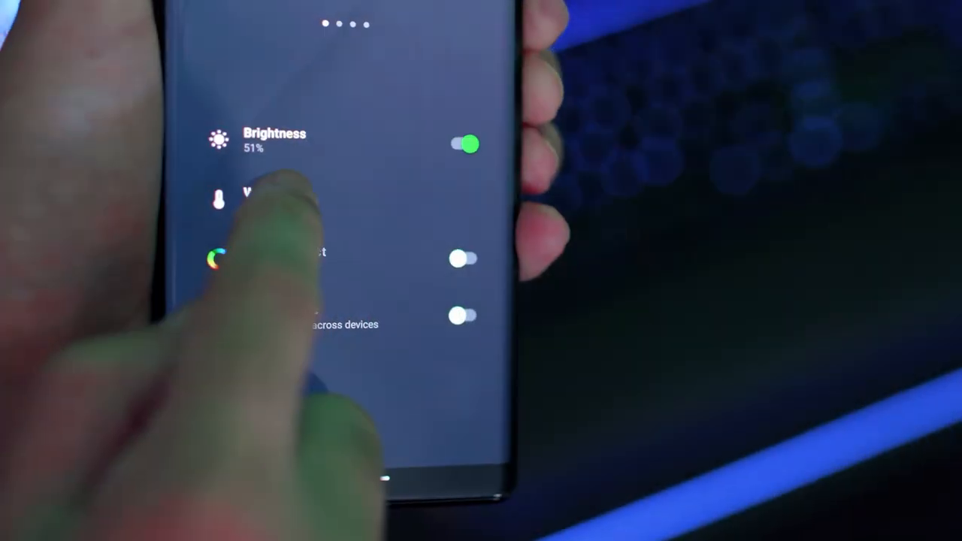
Open the Key Light's colour temperature setting, then return to the device list.
left_click(270, 199)
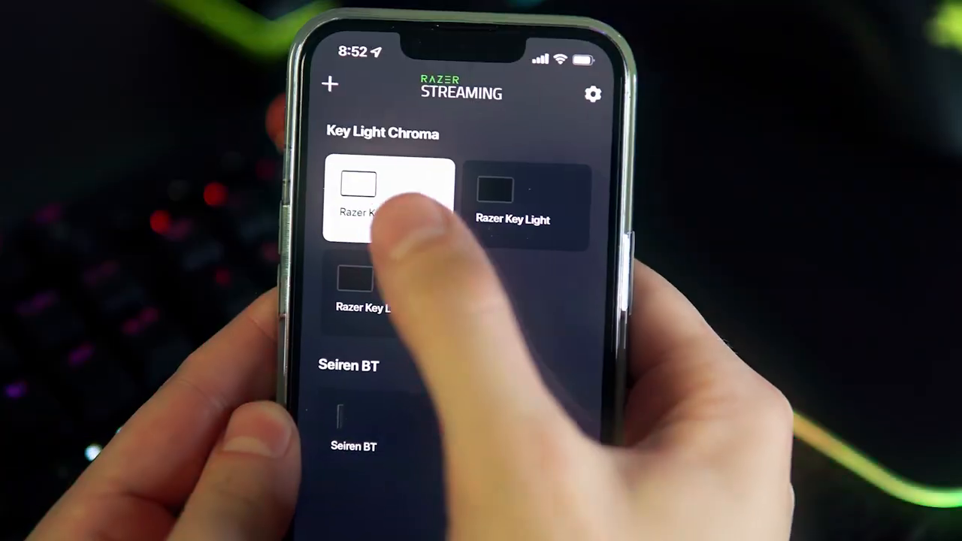
Open the controls of the first Razer Key Light under Key Light Chroma.
left_click(386, 203)
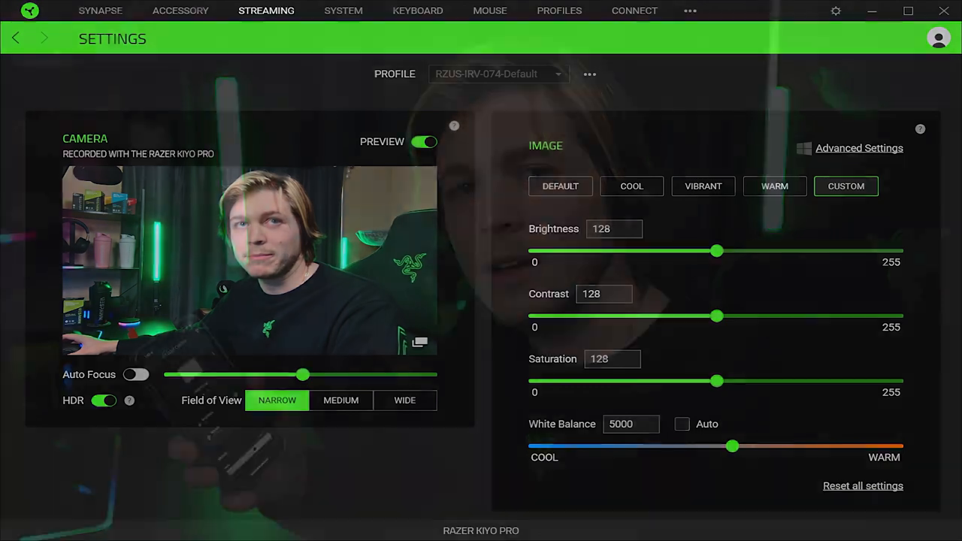
Drag the Kiyo Pro White Balance slider toward Warm to about 5490.
left_click_drag(733, 446, 751, 447)
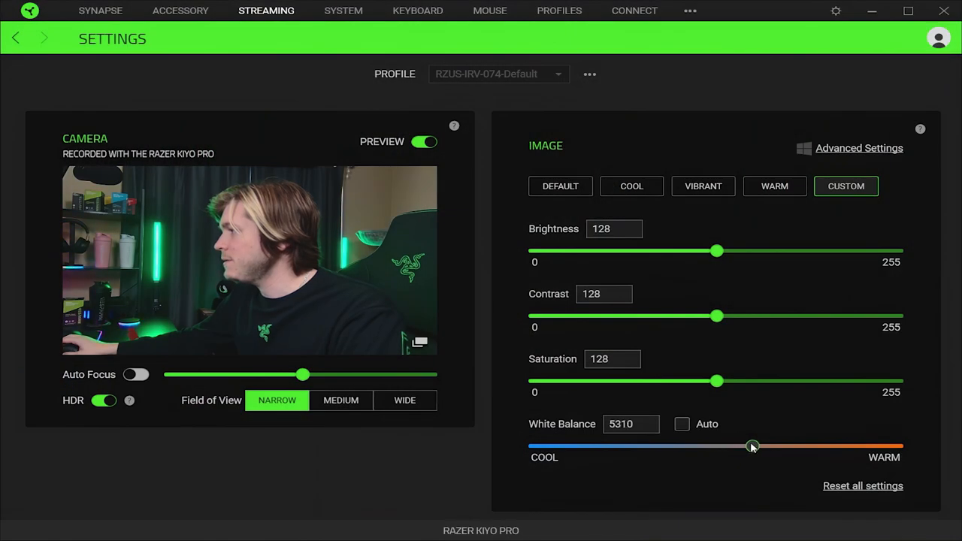
left_click_drag(751, 445, 764, 446)
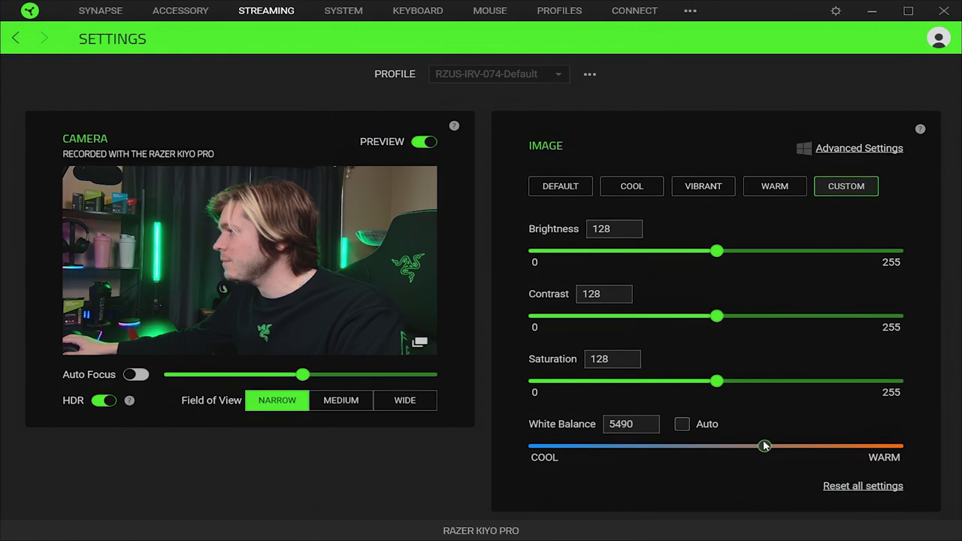